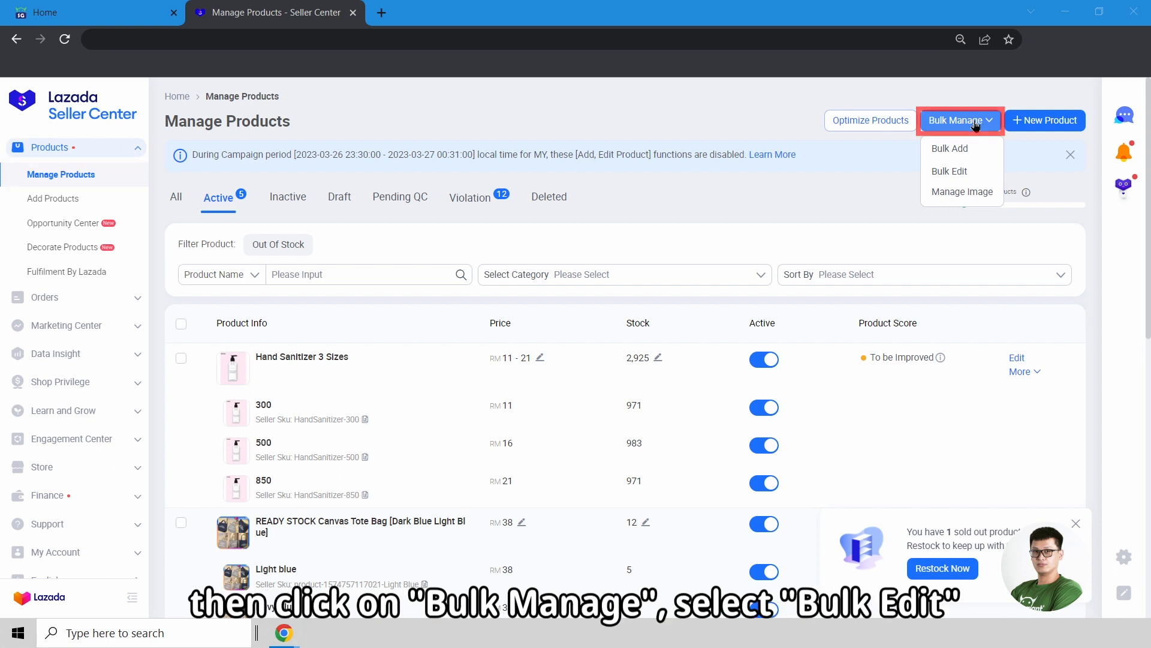
# Step: Export the Bulk Edit Stock & Price Excel template for all products and download it
pyautogui.click(949, 171)
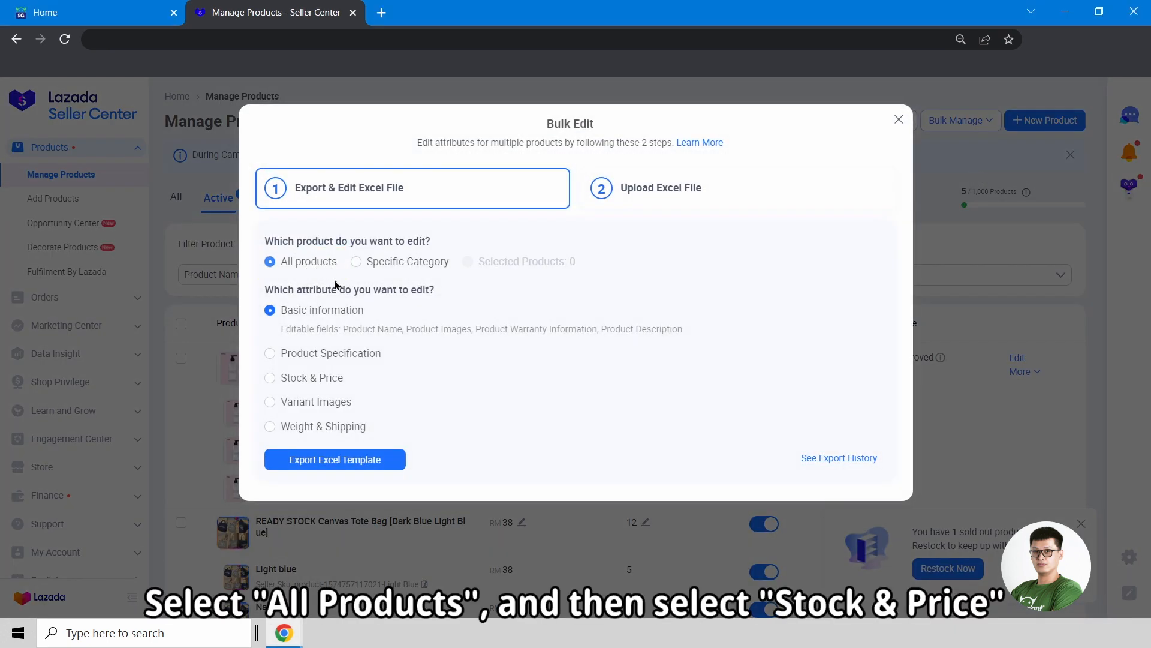
pyautogui.click(269, 358)
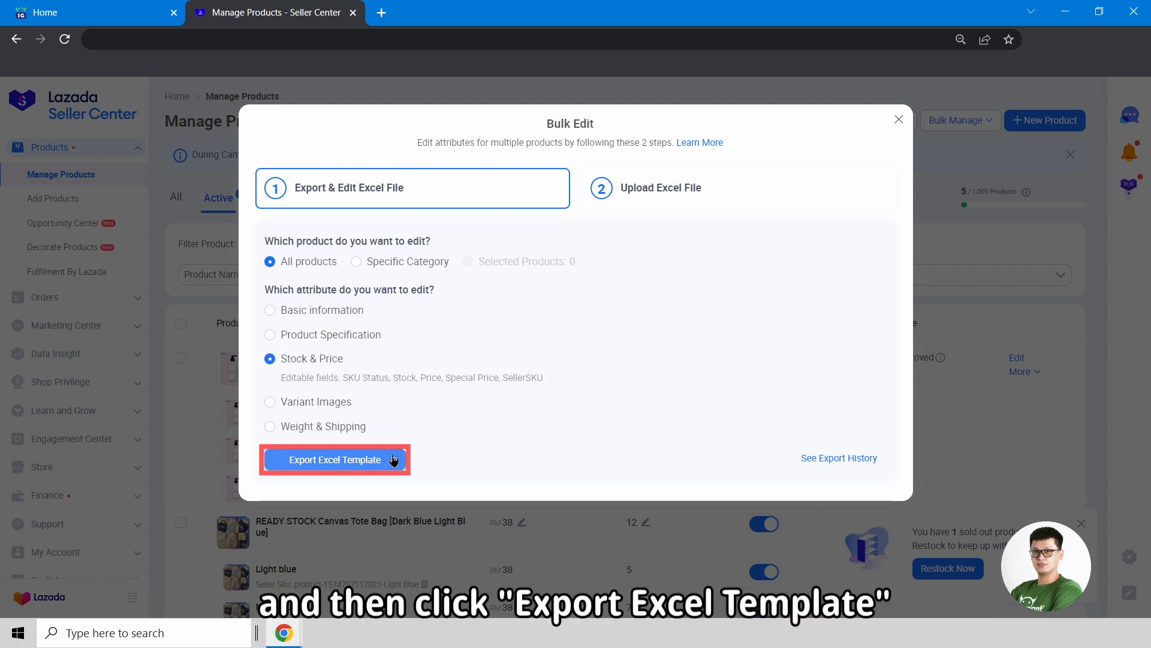
pyautogui.click(334, 459)
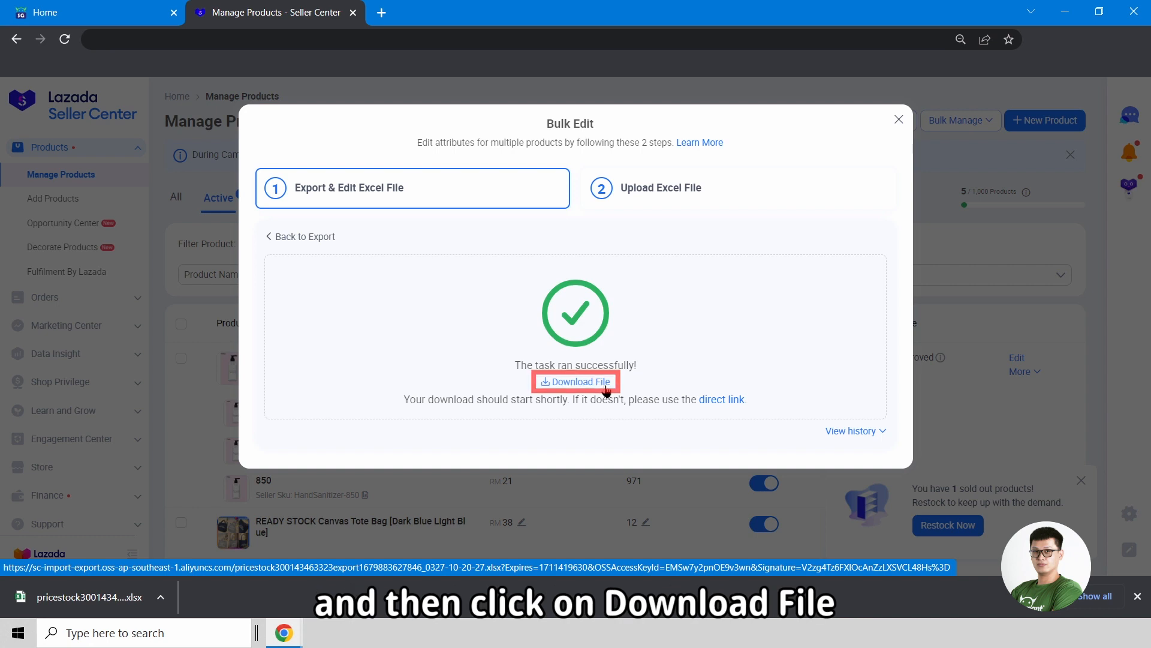
pyautogui.click(575, 382)
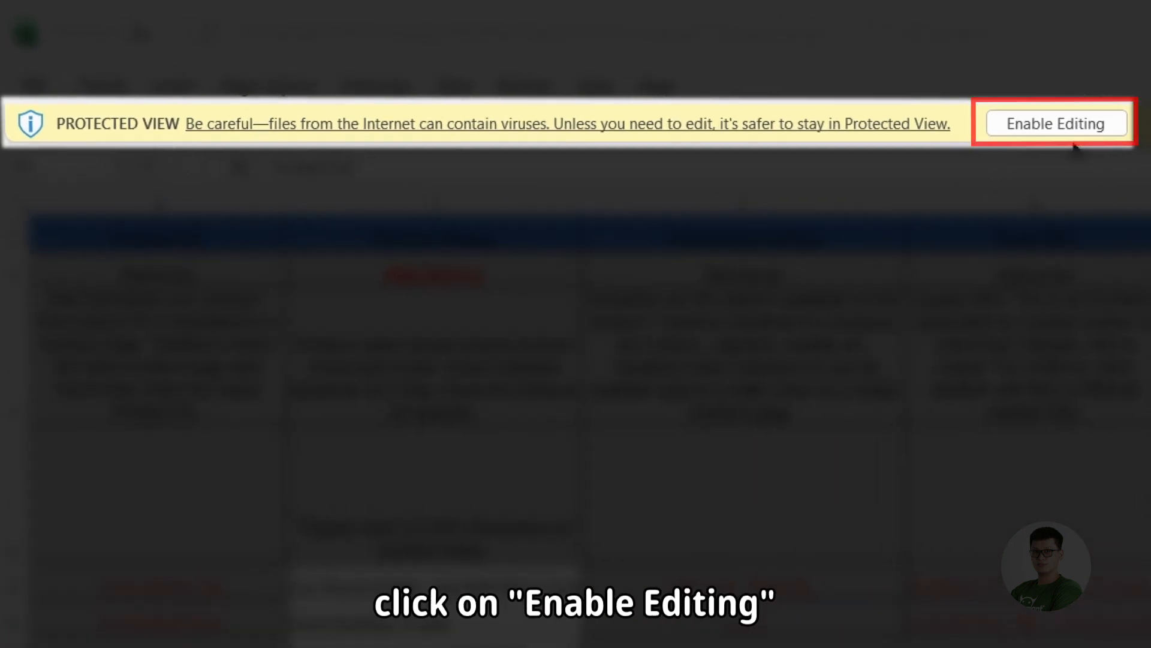
# Step: Enable editing on the downloaded Stock & Price template in Protected View
pyautogui.click(1056, 122)
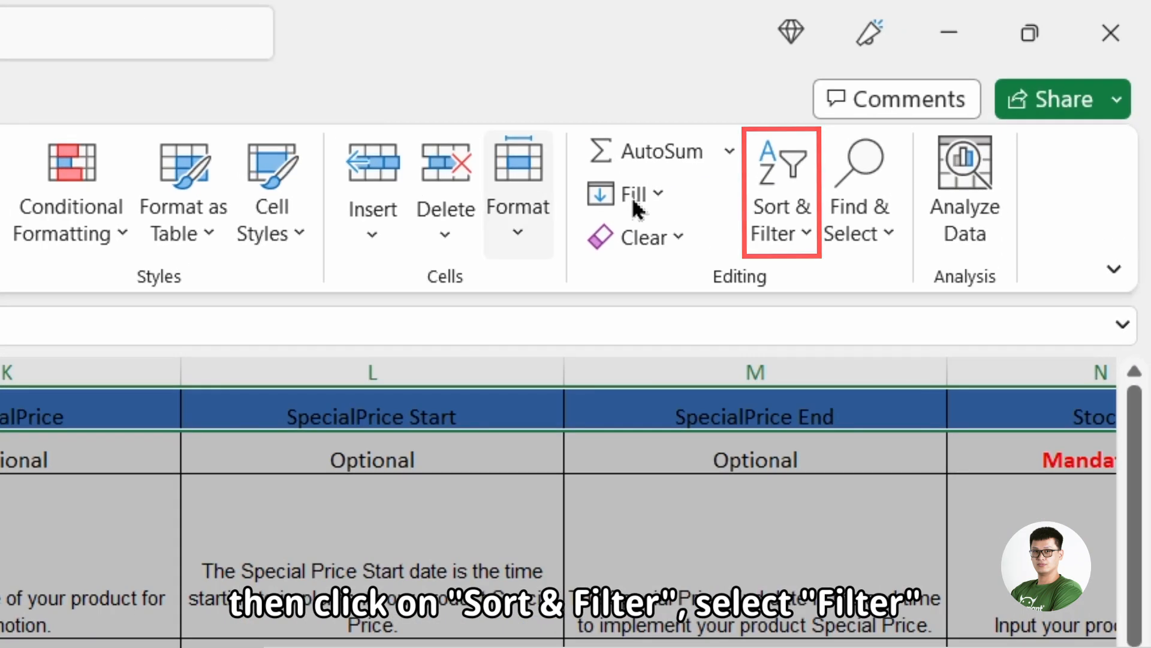
# Step: Add header filters and highlight duplicate SellerSKU values in column J with light red fill
pyautogui.click(781, 190)
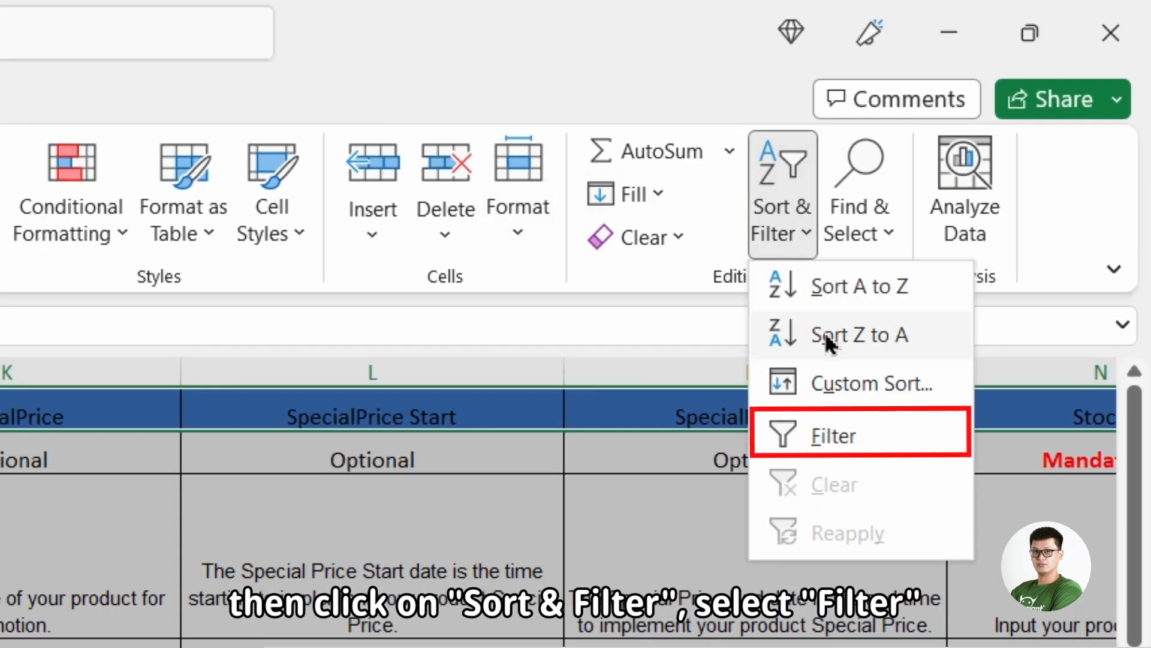
pyautogui.click(833, 435)
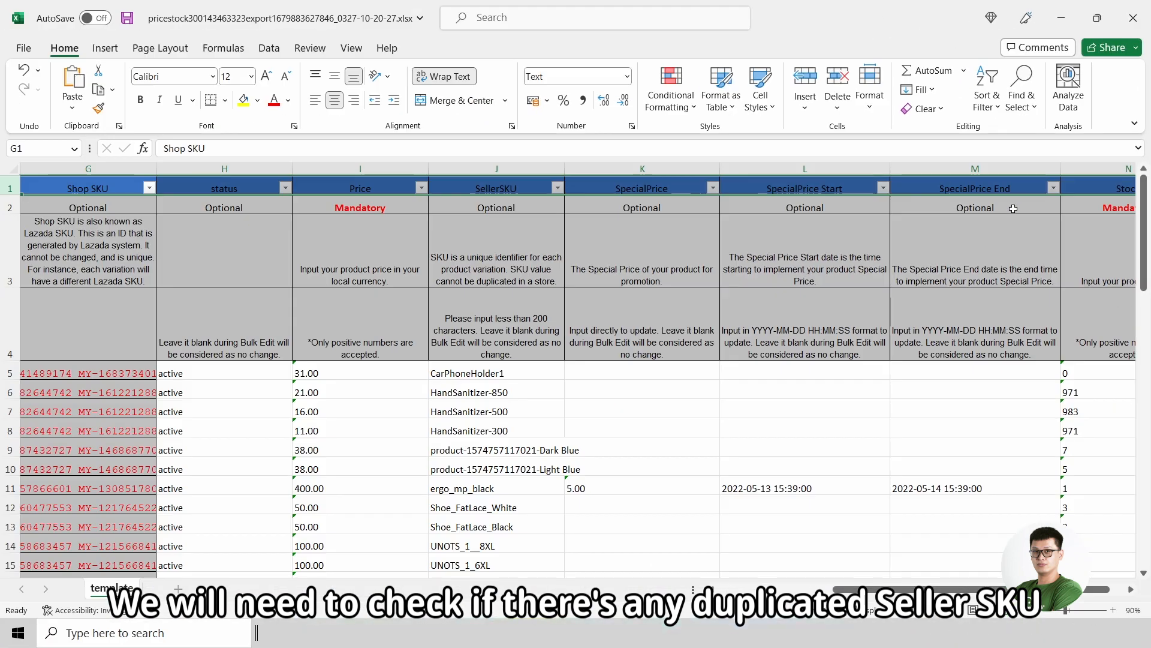
pyautogui.click(496, 168)
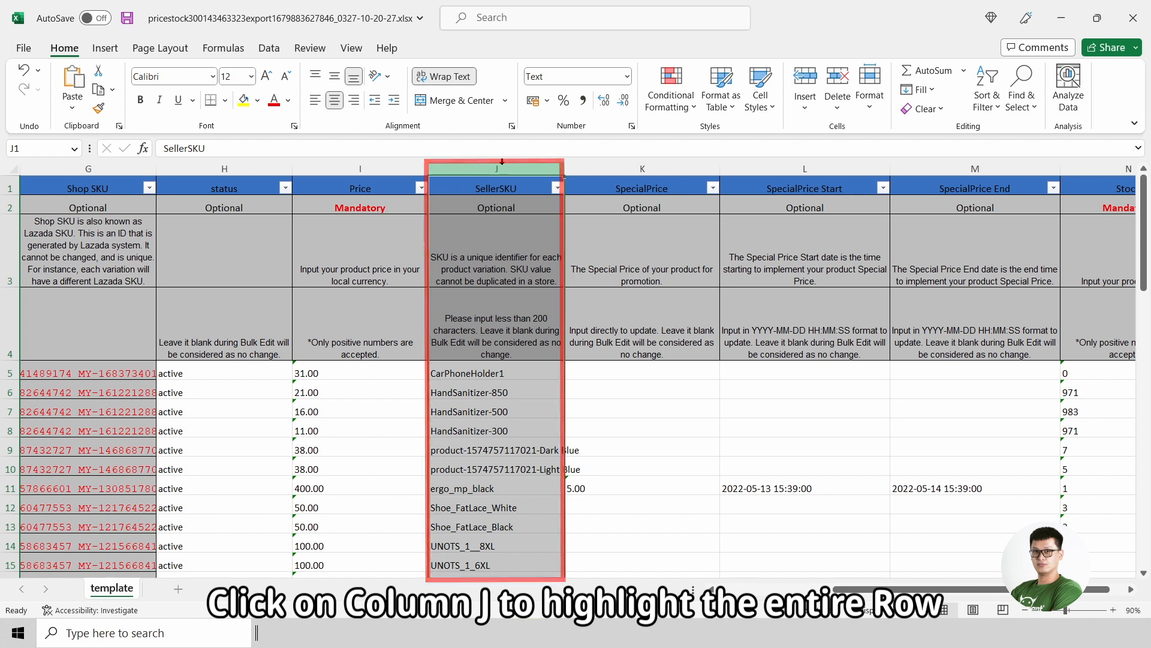
pyautogui.click(670, 88)
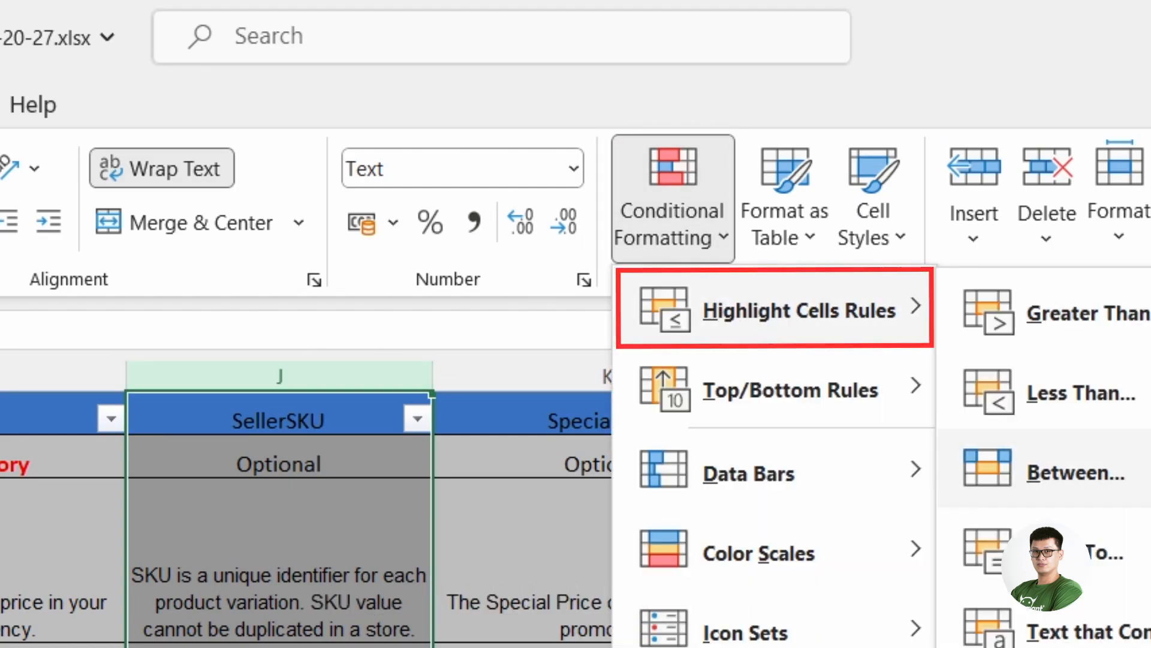
pyautogui.click(798, 310)
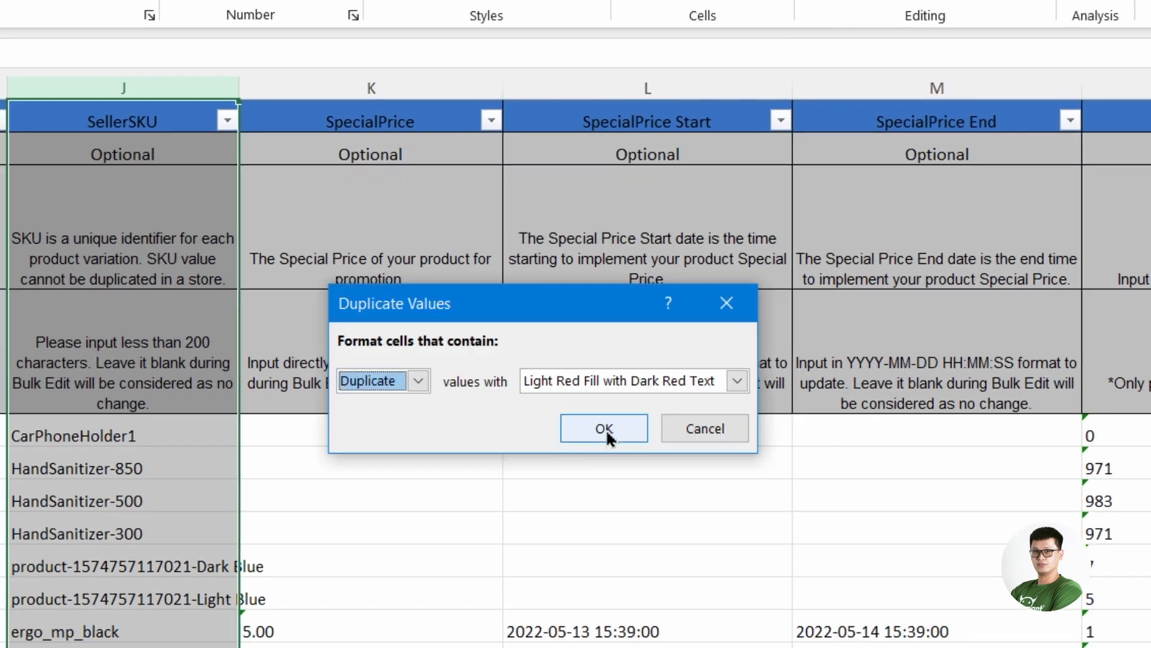
pyautogui.click(603, 428)
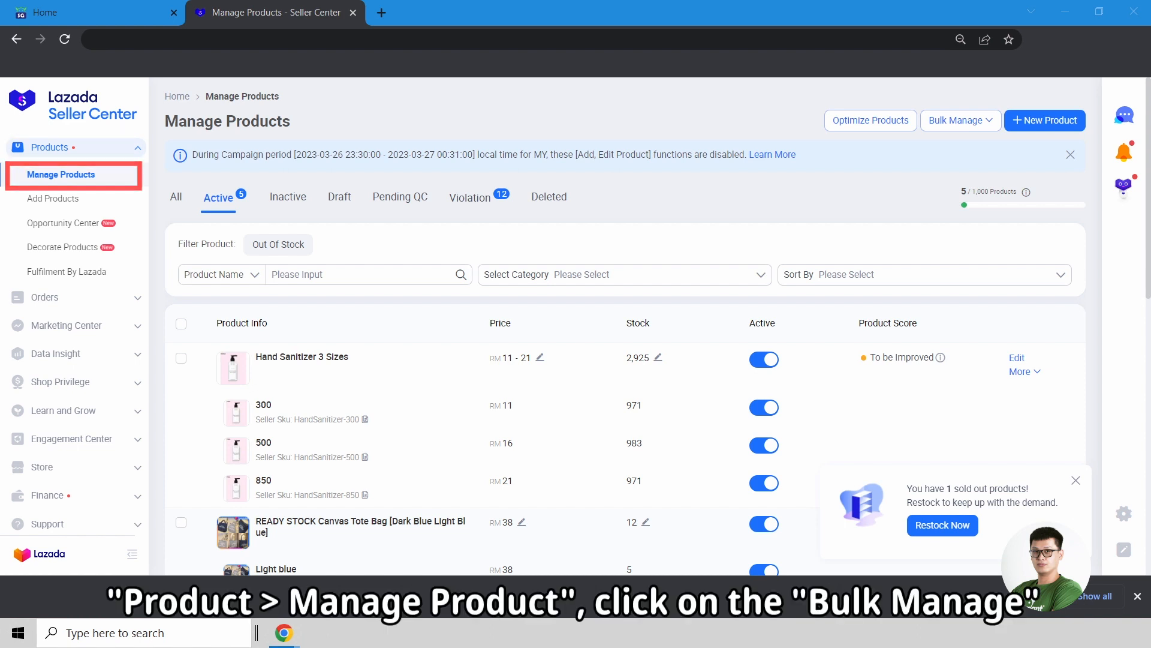
# Step: Open Bulk Manage's Bulk Edit dialog on the Upload Excel File tab
pyautogui.click(959, 120)
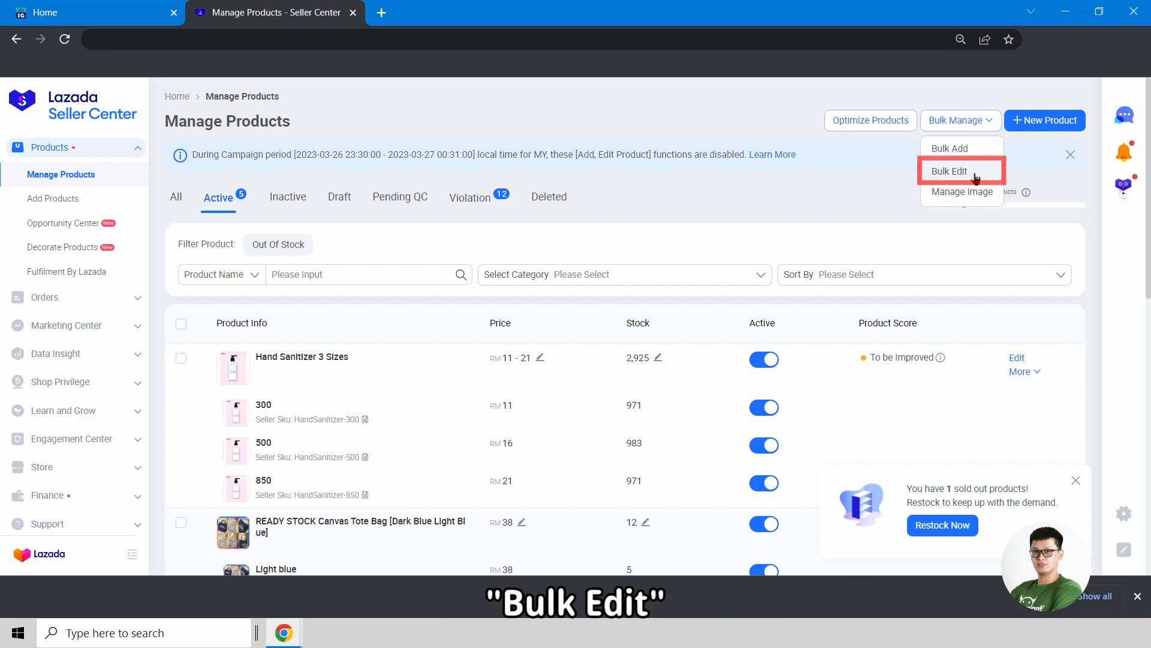
pyautogui.click(949, 171)
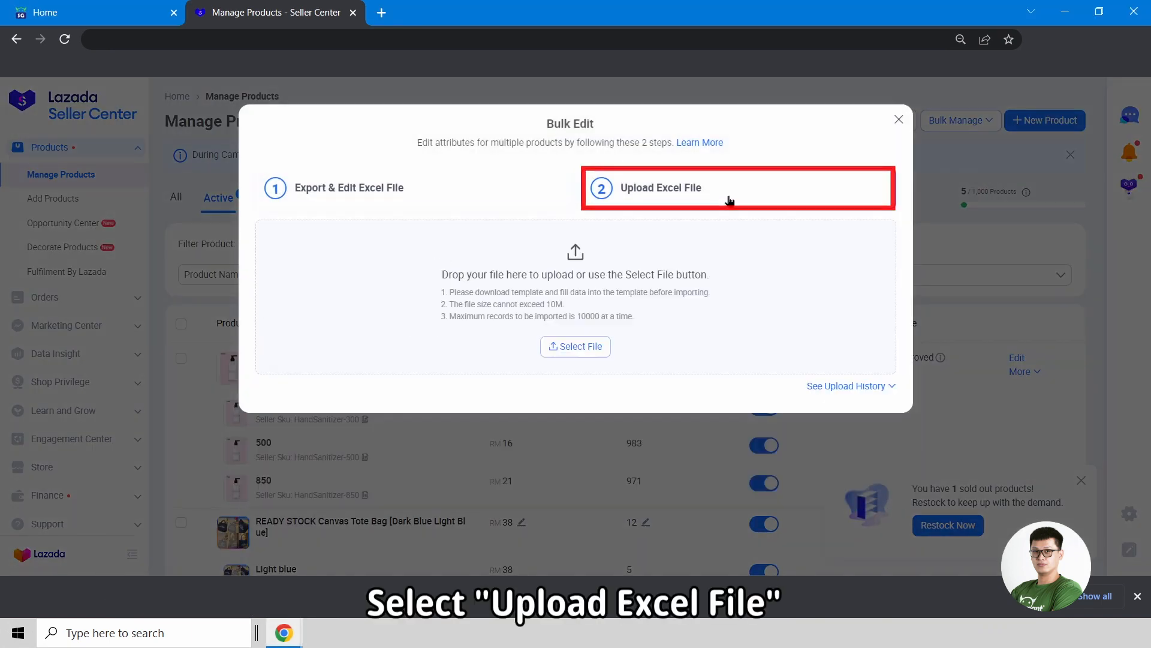
pyautogui.click(575, 346)
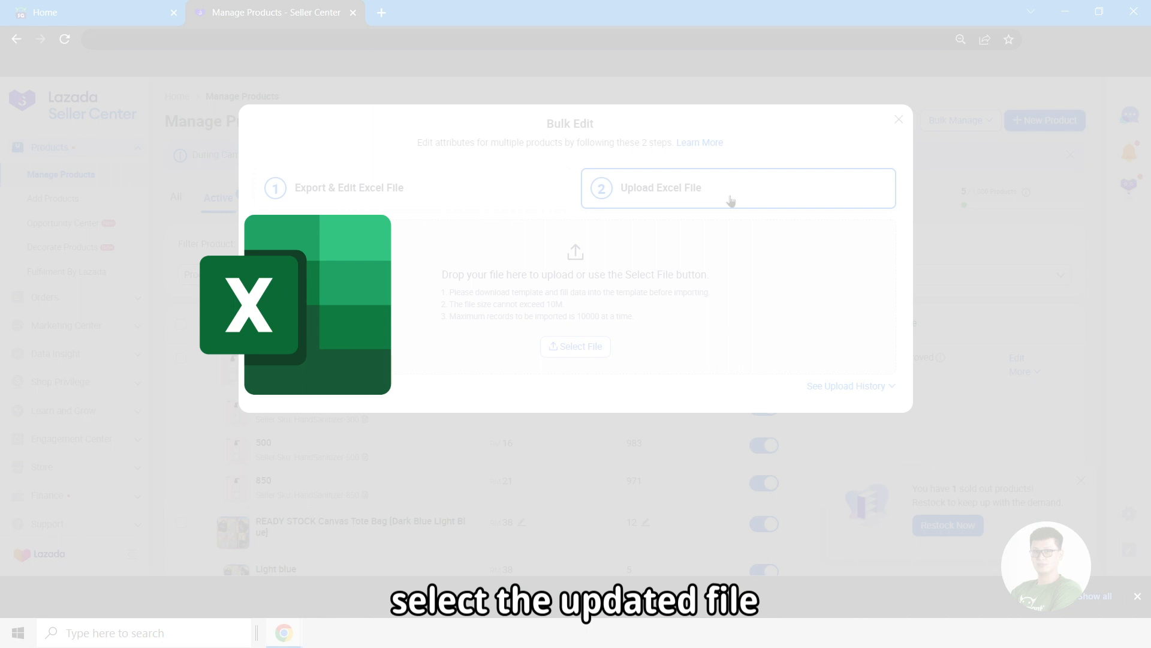